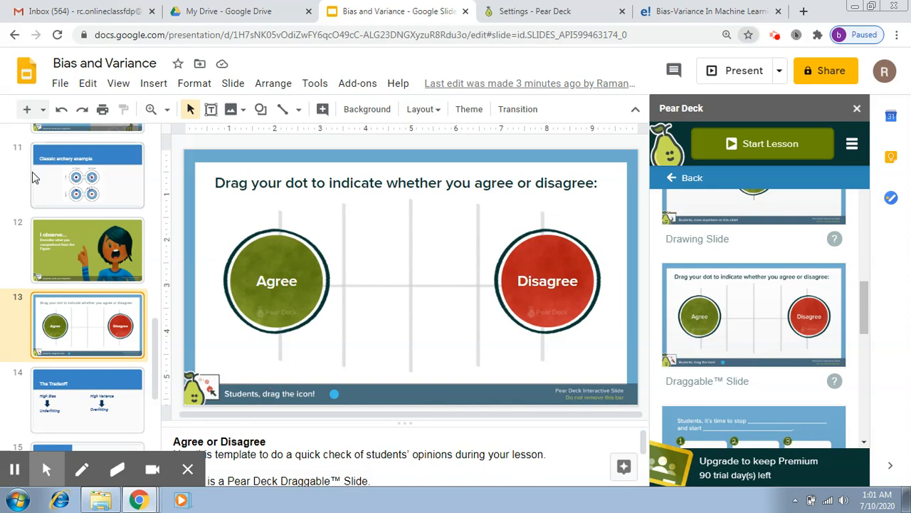
Show slide 11, the Classic archery example with the bias/variance targets
click(87, 175)
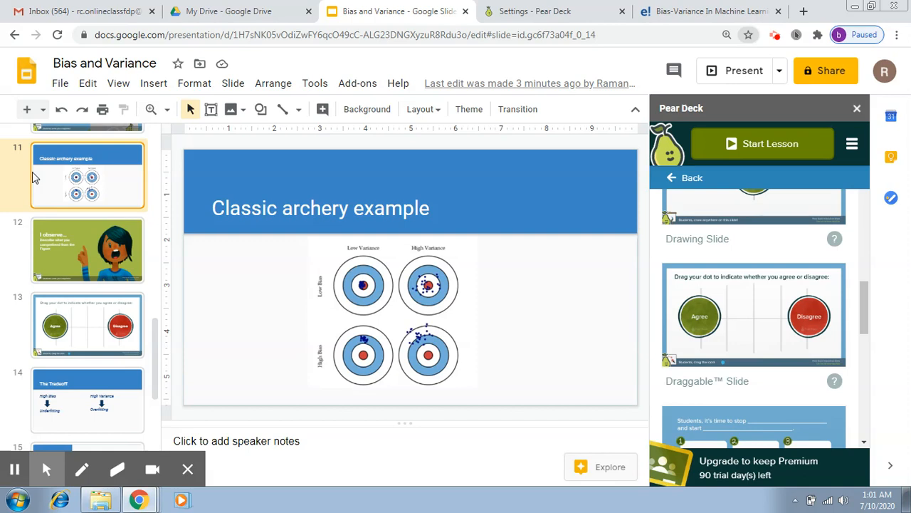
mouse_move(359, 255)
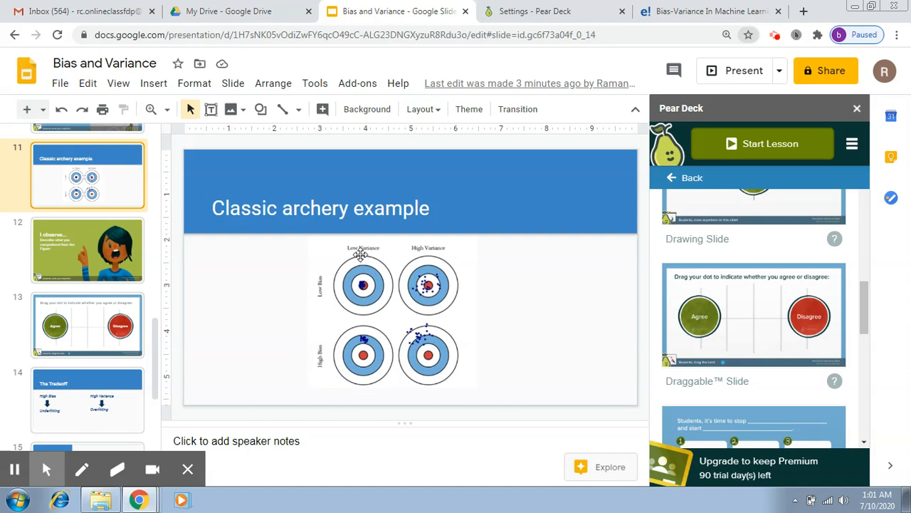
mouse_move(324, 288)
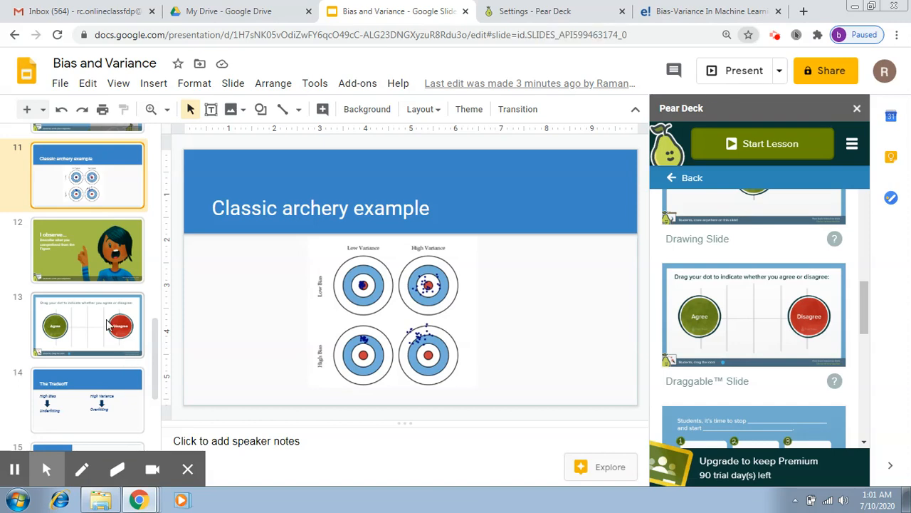
Replace slide 13's prompt with "Low bias and low variance is the most desired."
click(87, 325)
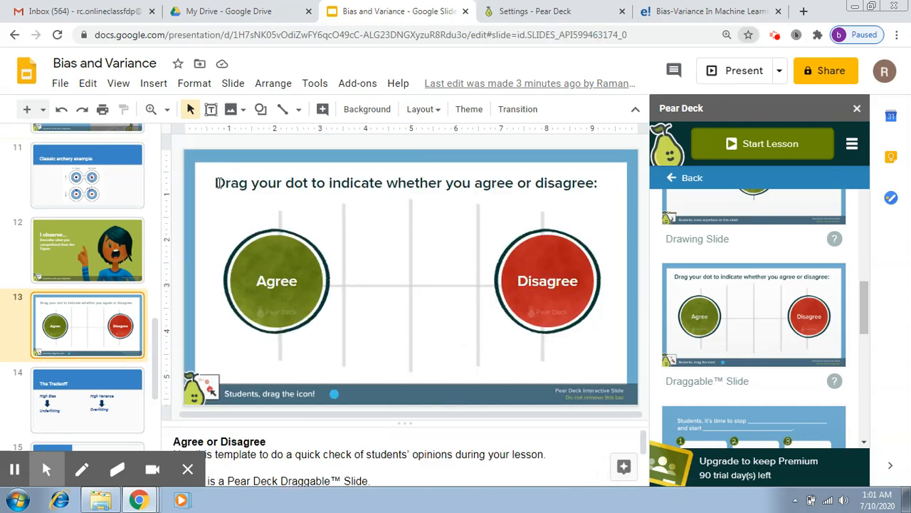
click(406, 182)
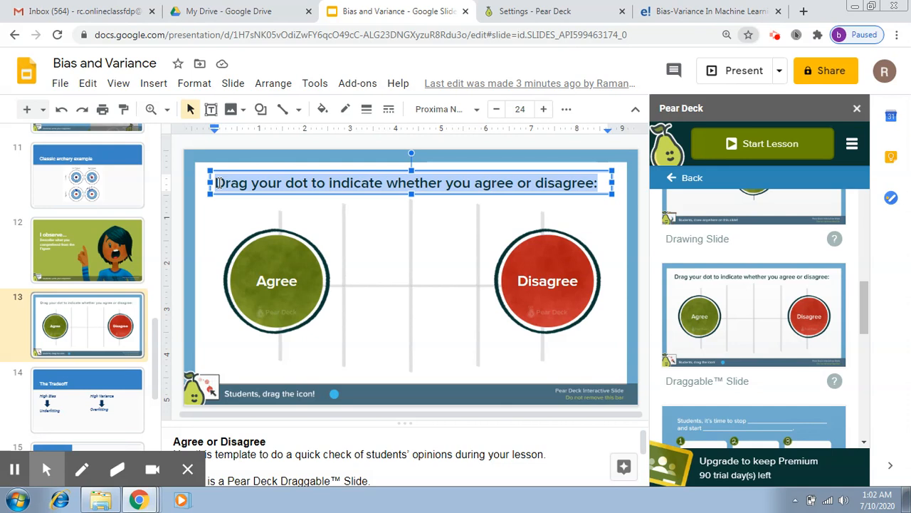
text(low)
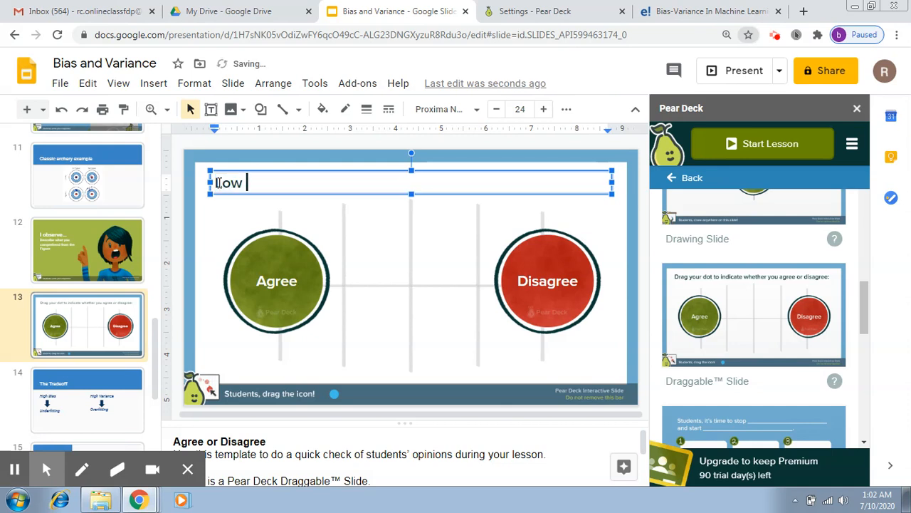
text(bias and)
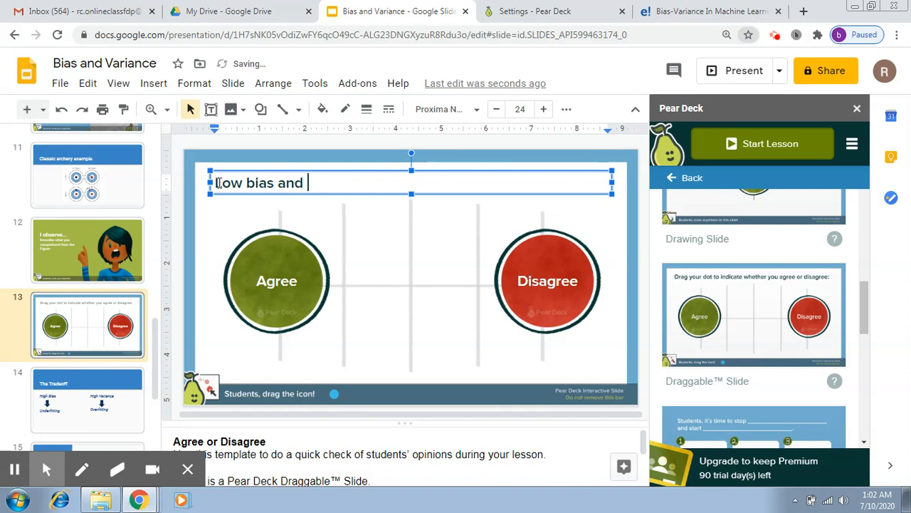
text(low variance)
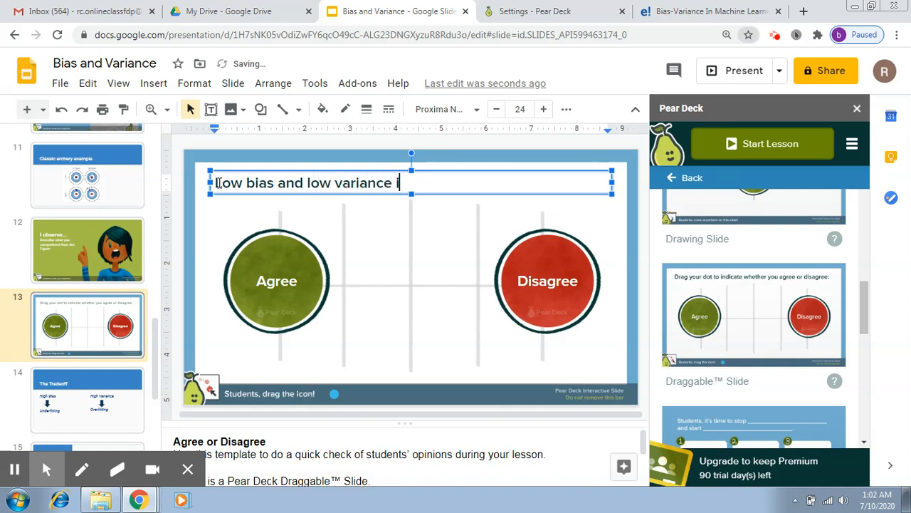
text(is the most desi)
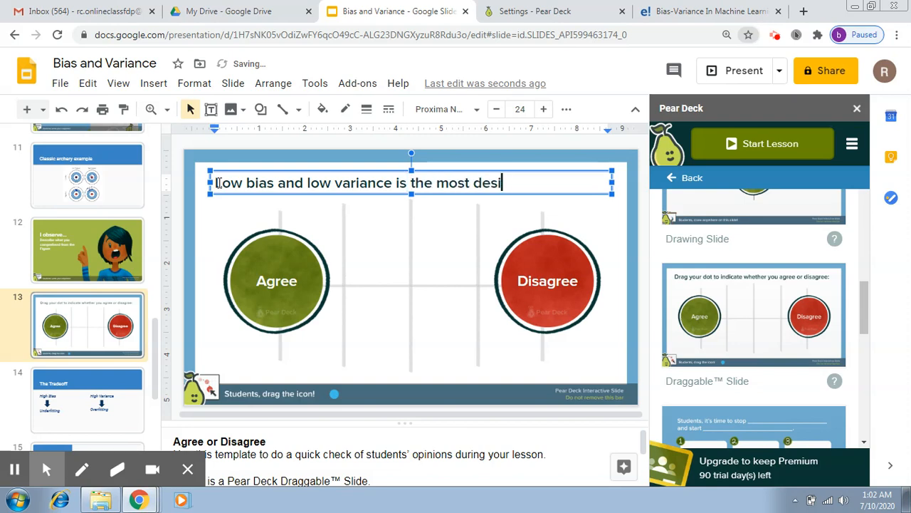
text(red.)
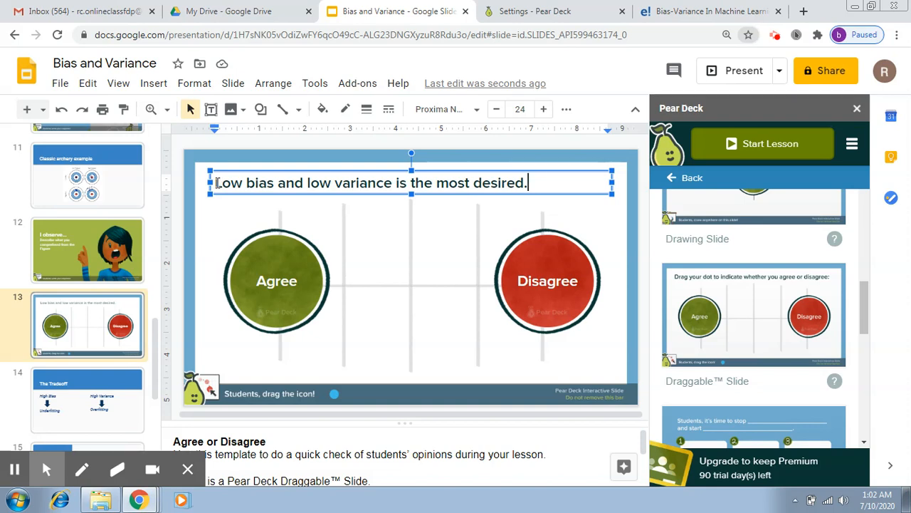
mouse_move(262, 276)
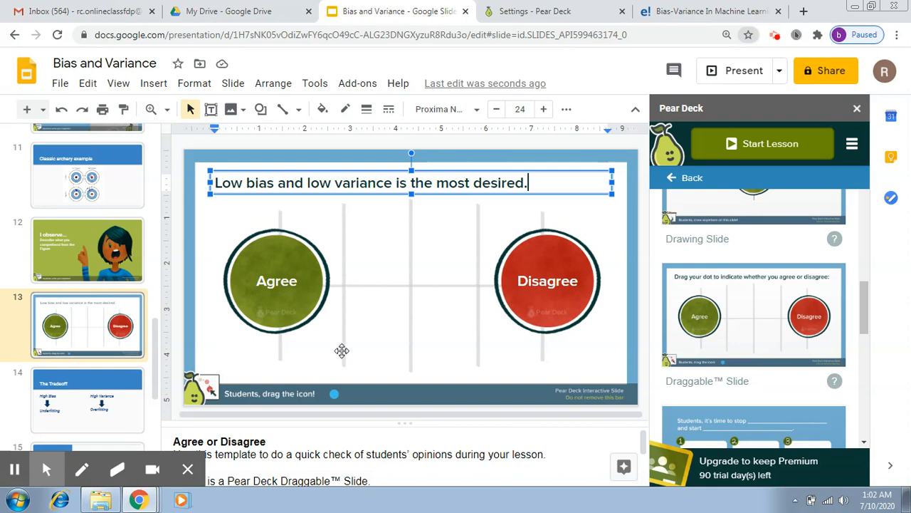
mouse_move(302, 281)
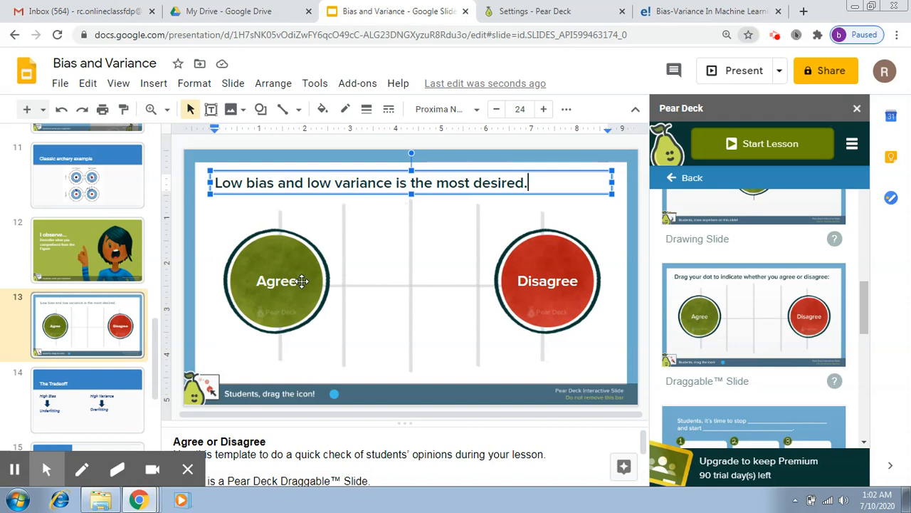
mouse_move(527, 295)
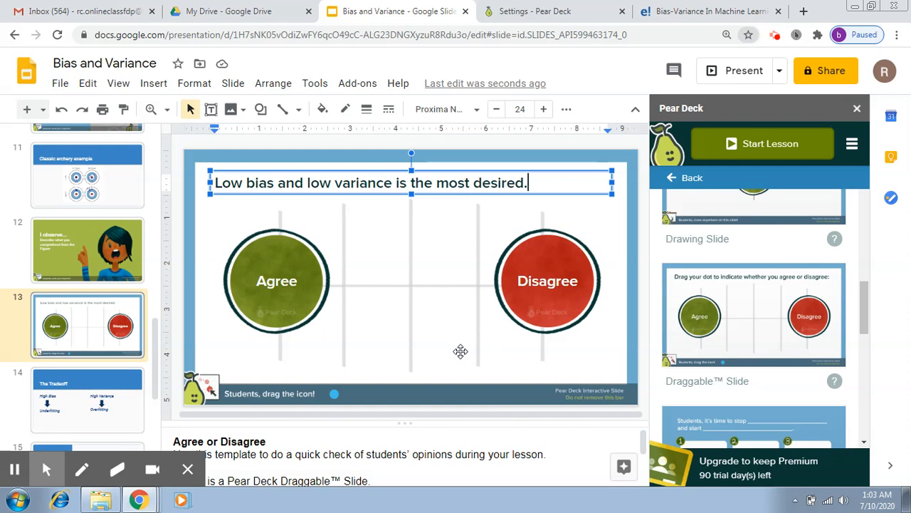
mouse_move(194, 288)
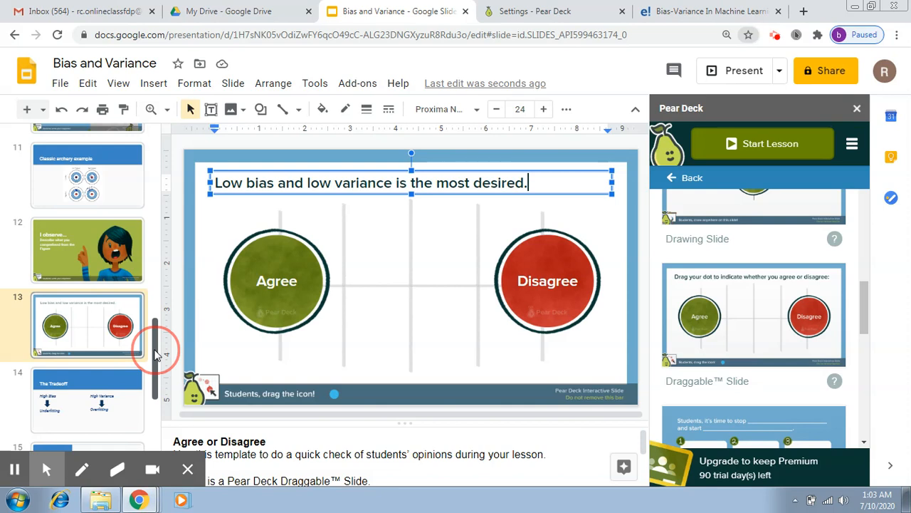
Move past The Tradeoff slide to the Ideal Model Complexity chart slide
scroll(down, 3)
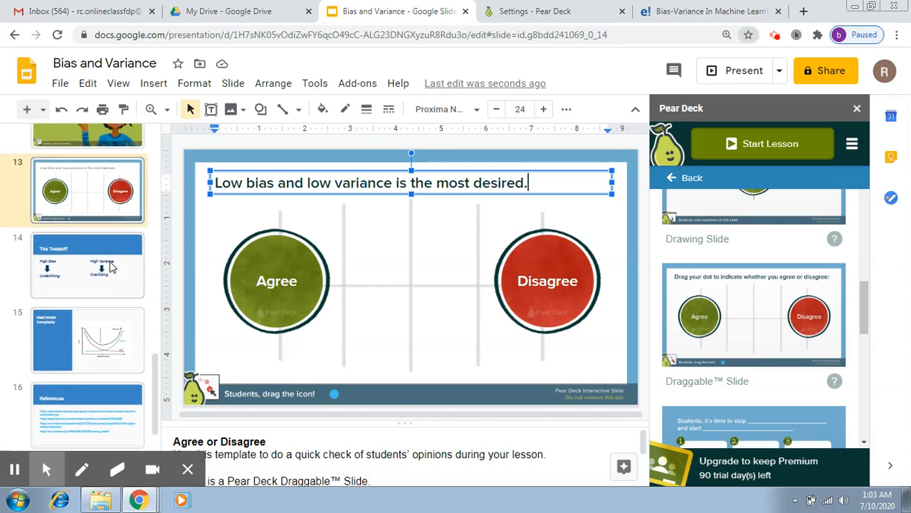
click(89, 263)
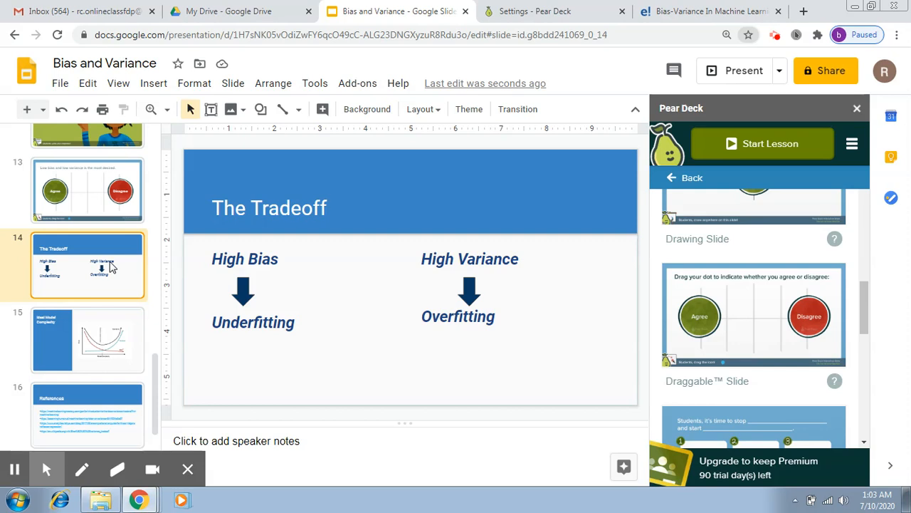
click(89, 339)
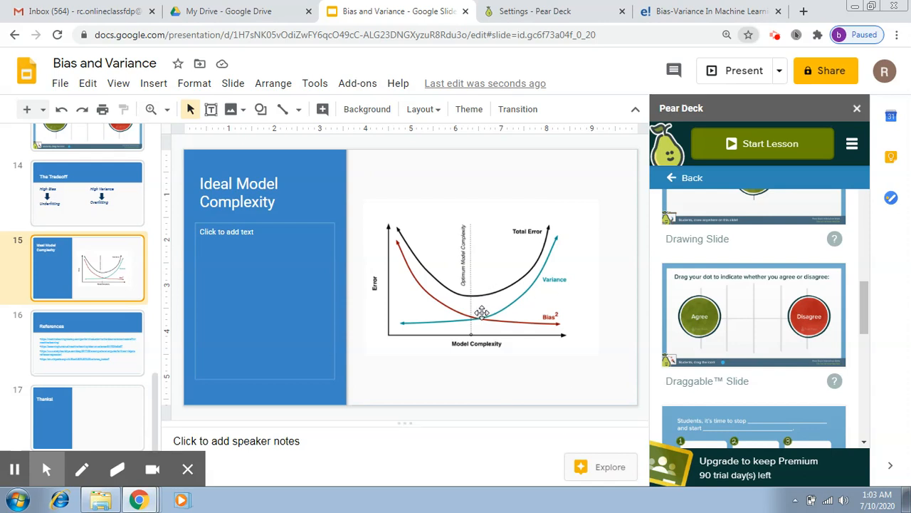
mouse_move(487, 308)
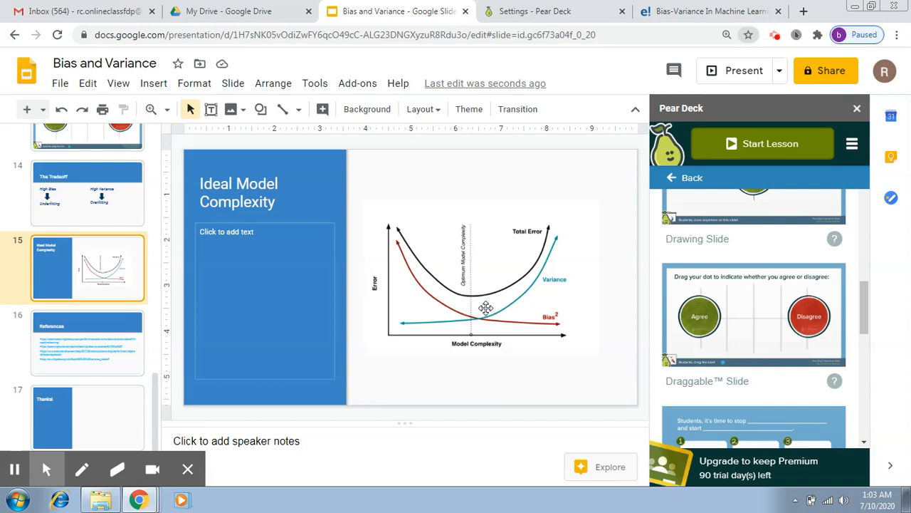
mouse_move(131, 308)
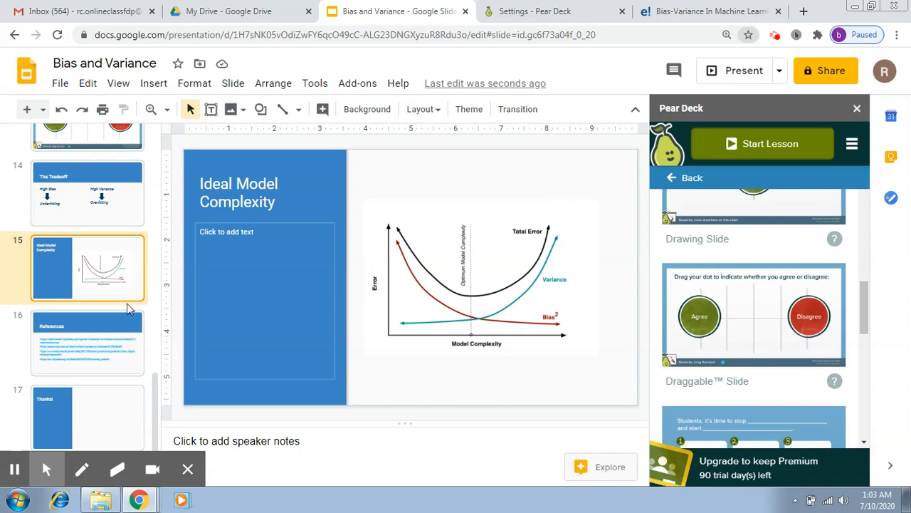
mouse_move(114, 278)
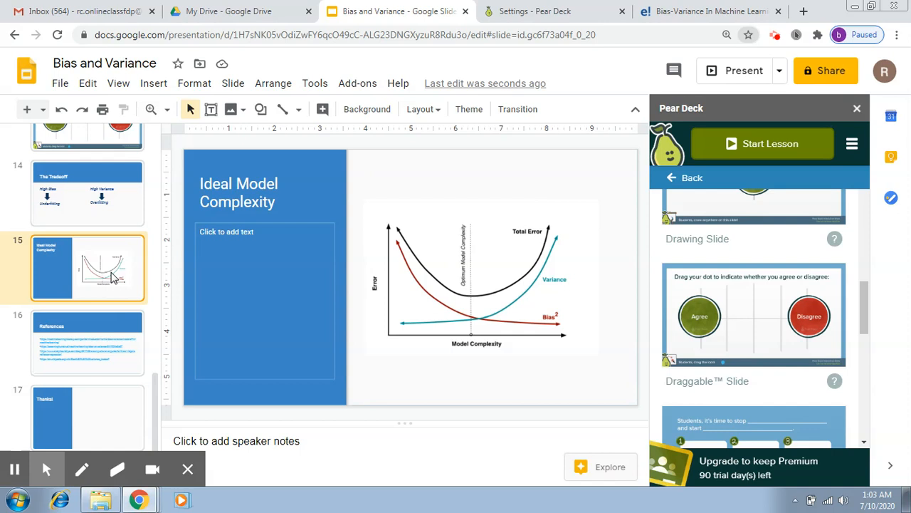
Duplicate the Ideal Model Complexity slide twice, then return to slide 15
right_click(88, 268)
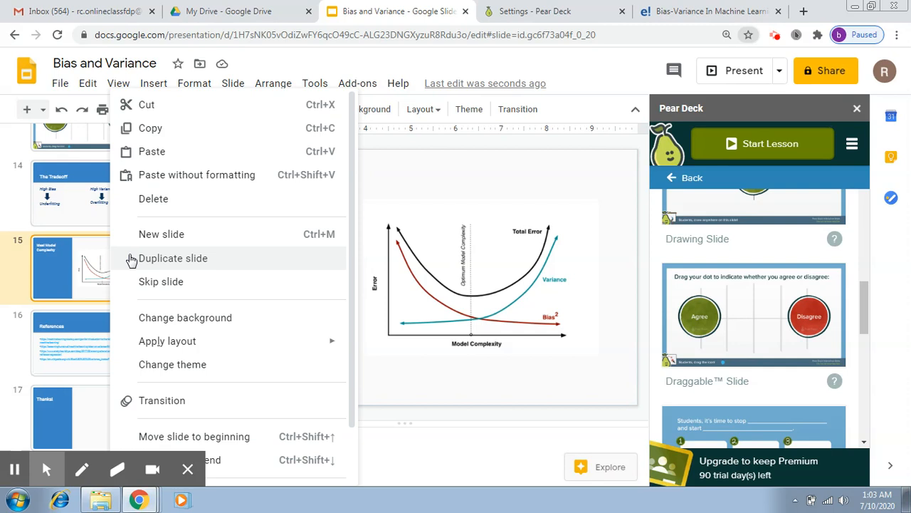
click(173, 257)
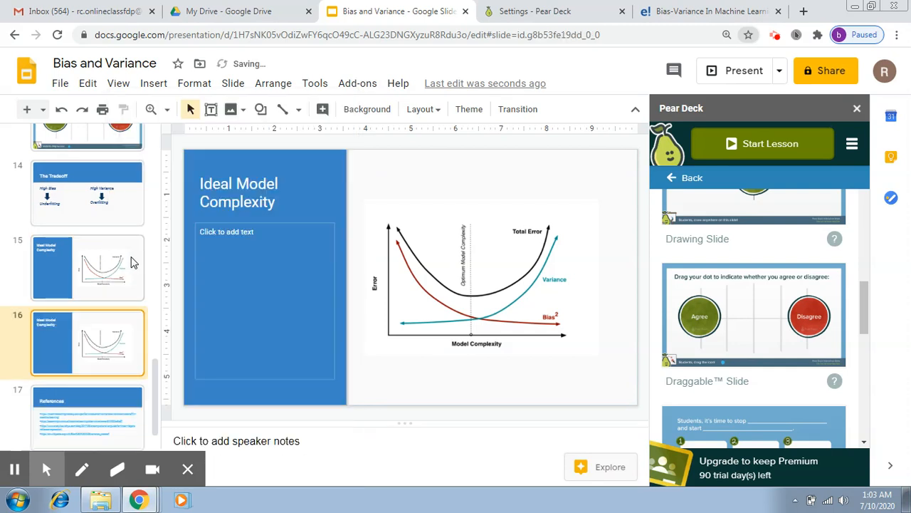
right_click(88, 342)
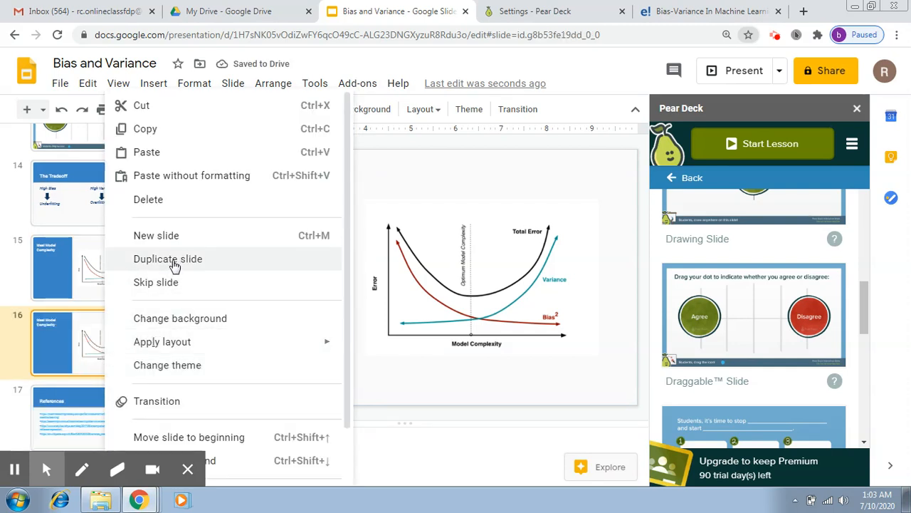
click(168, 259)
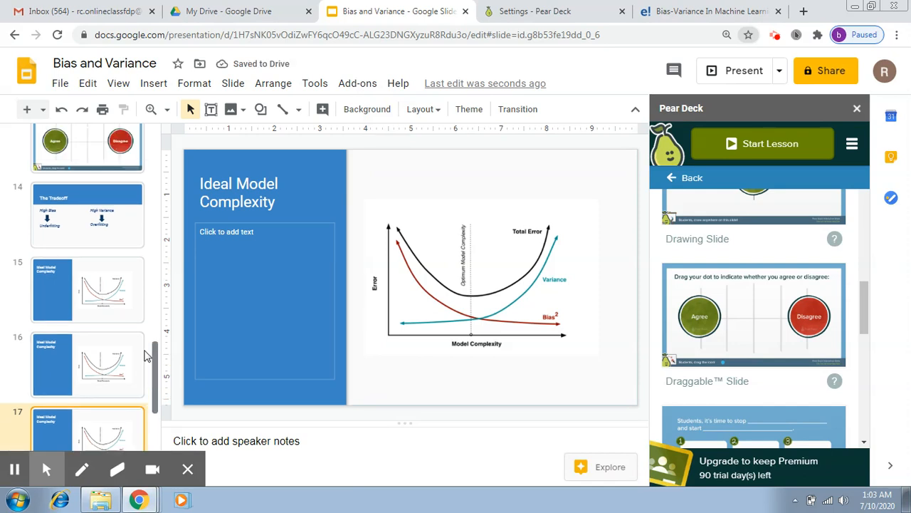
click(88, 288)
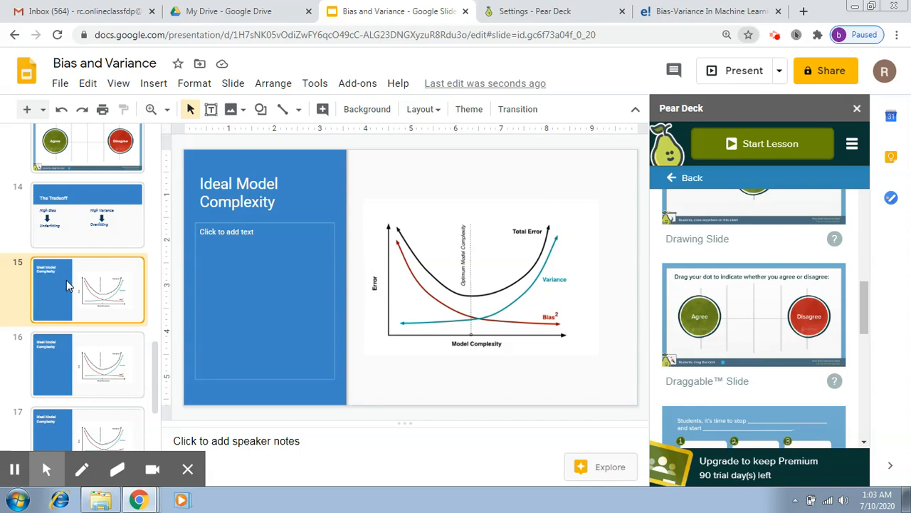
mouse_move(550, 265)
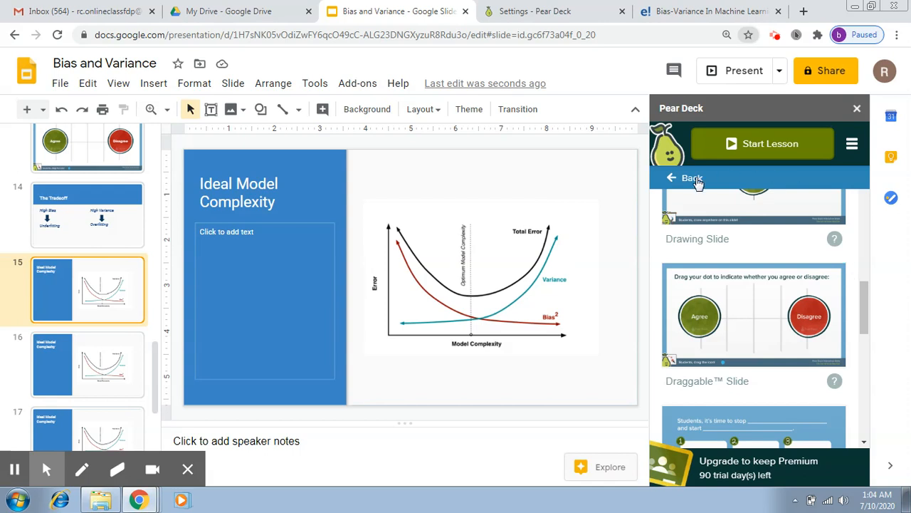
Leave the lesson templates and return to Pear Deck's Ask Students a Question menu
click(686, 176)
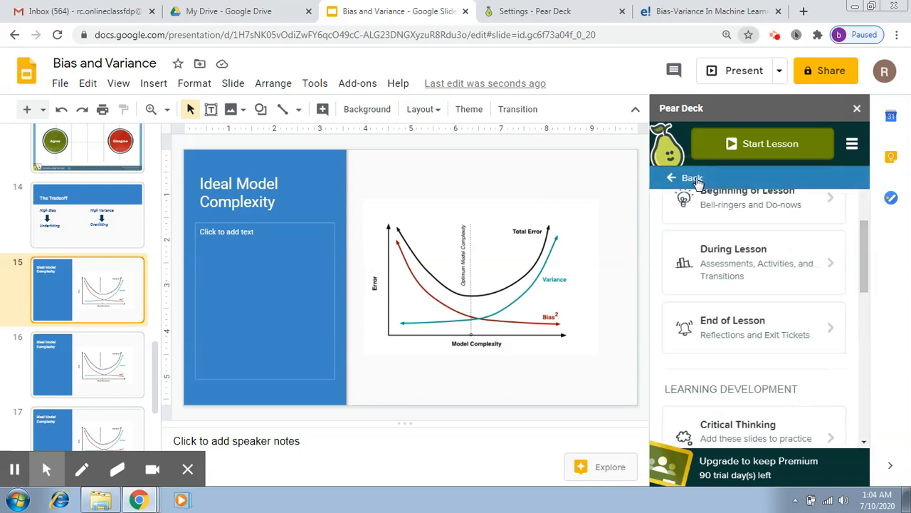
click(686, 176)
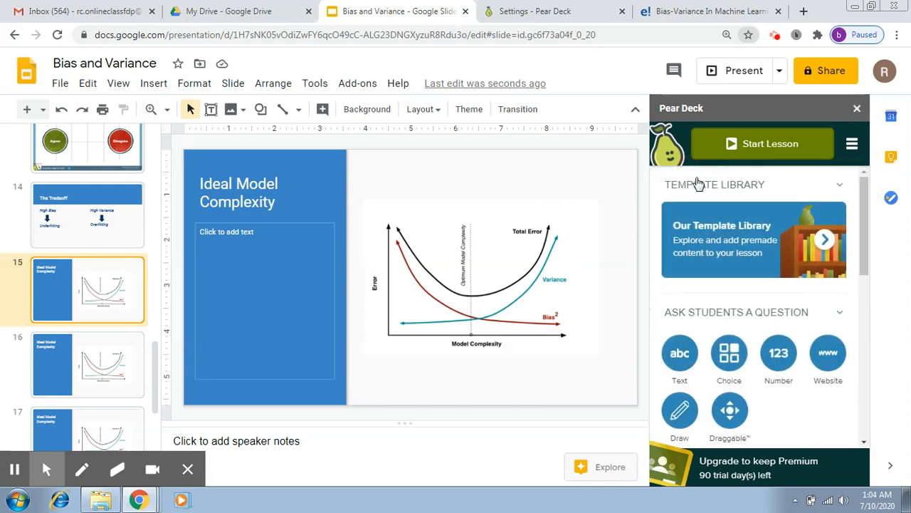
scroll(down, 3)
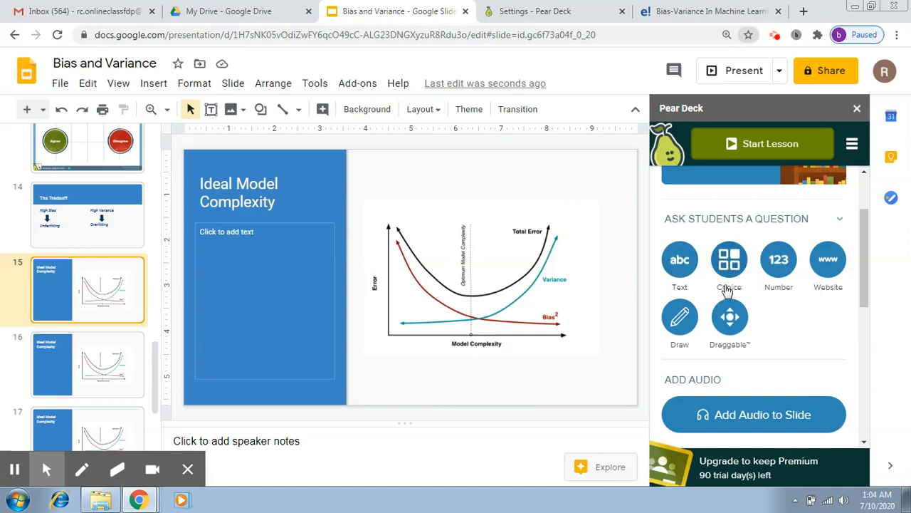
mouse_move(729, 259)
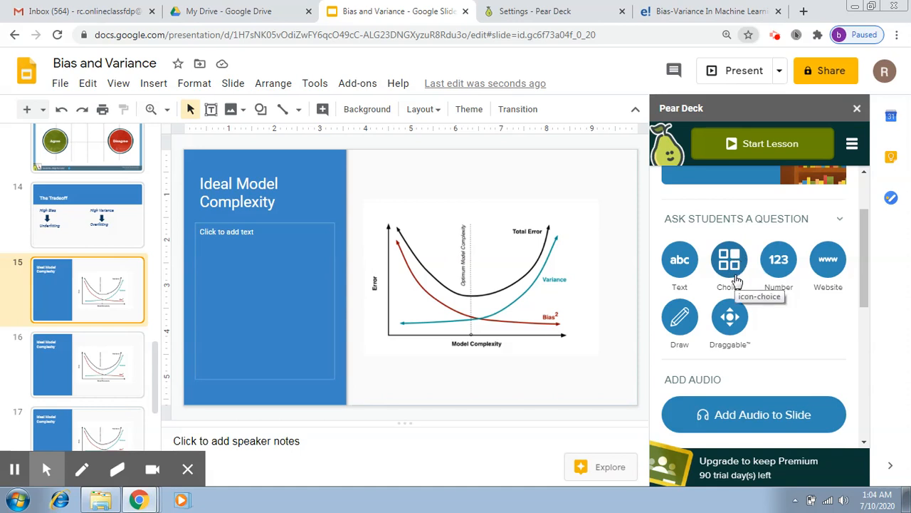
mouse_move(777, 267)
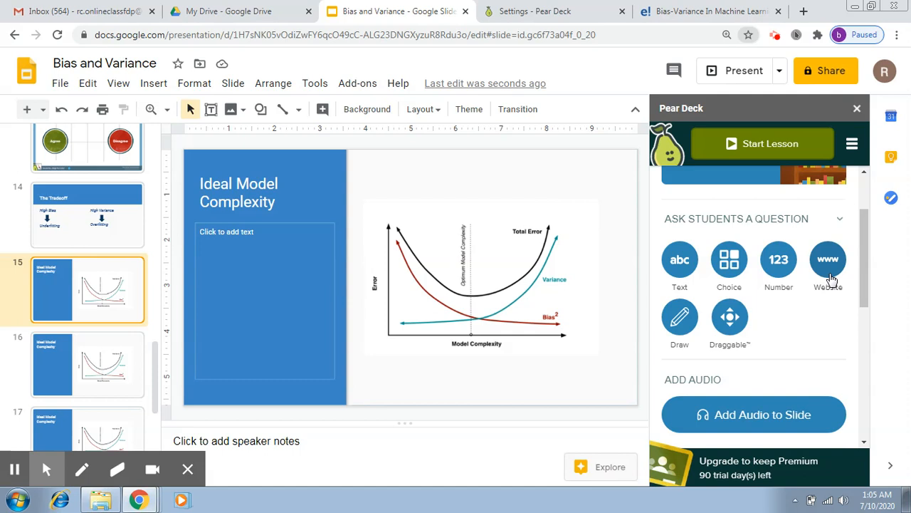
mouse_move(679, 316)
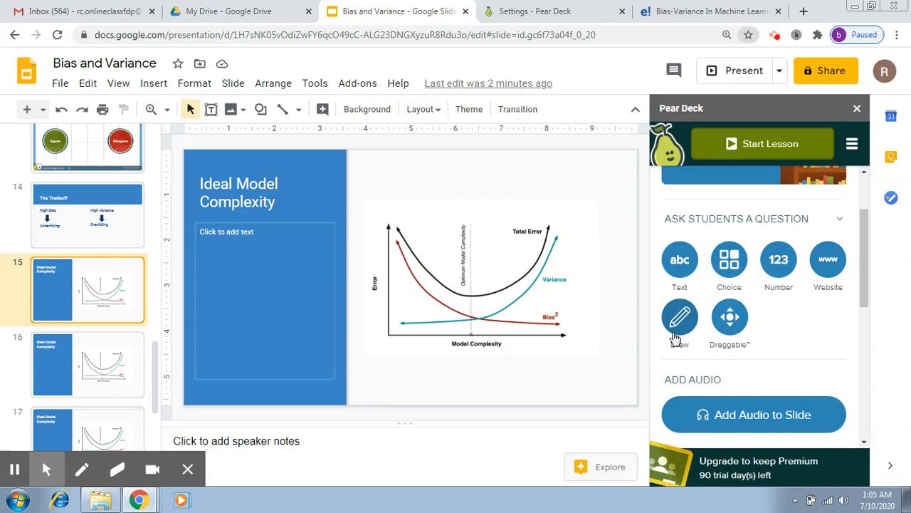
mouse_move(729, 330)
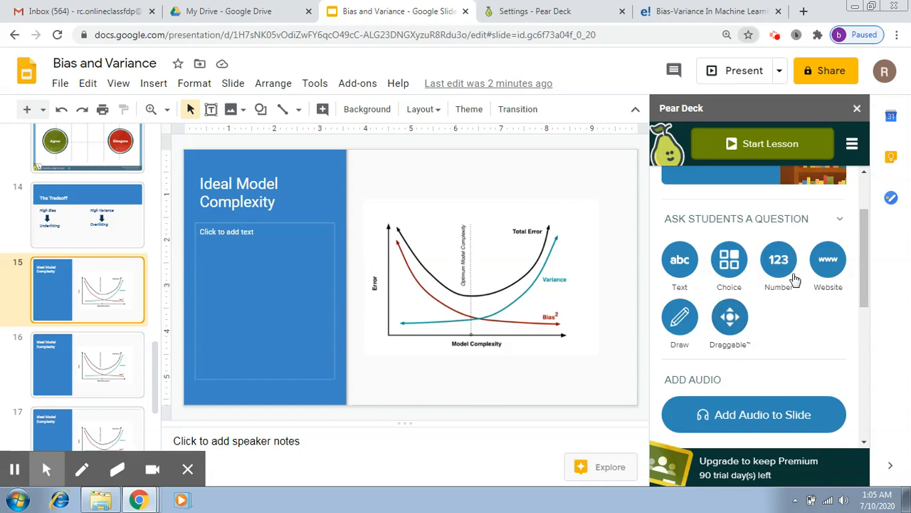
mouse_move(723, 217)
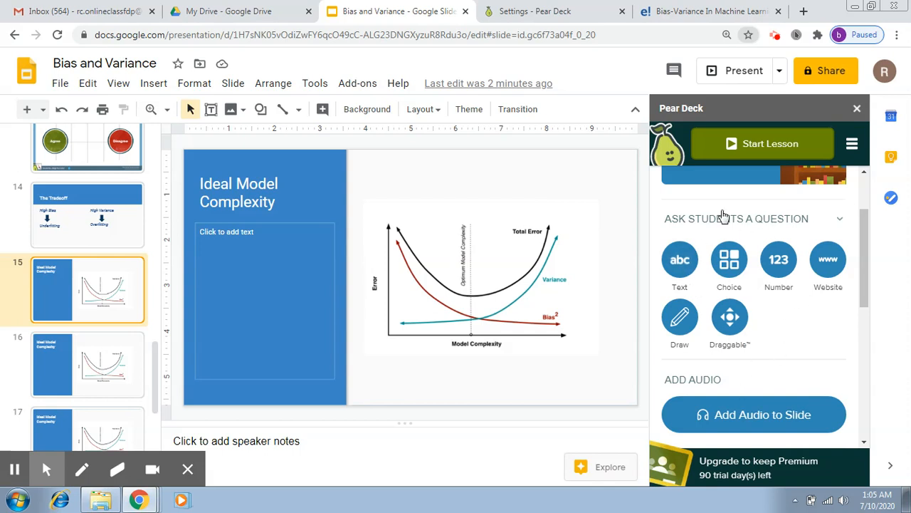
mouse_move(834, 308)
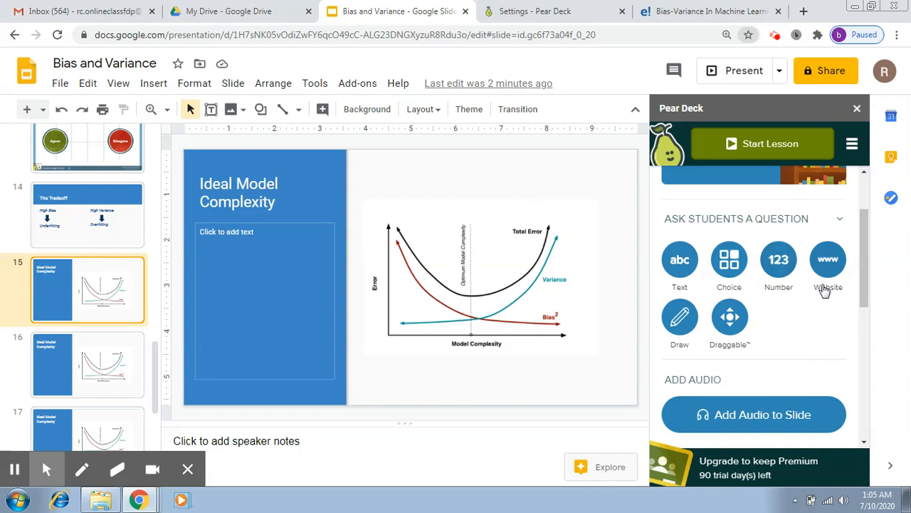
mouse_move(833, 299)
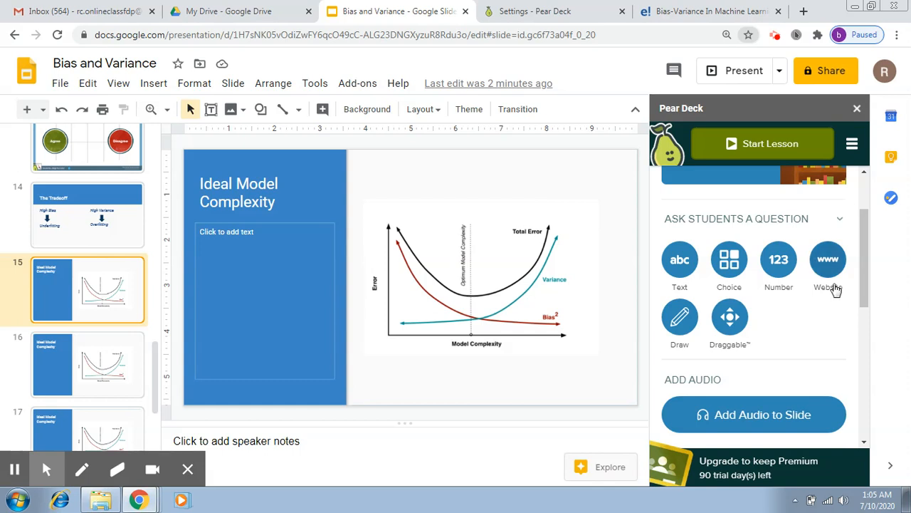
Start a Pear Deck Website question and reach its Enter Web Address field
click(828, 259)
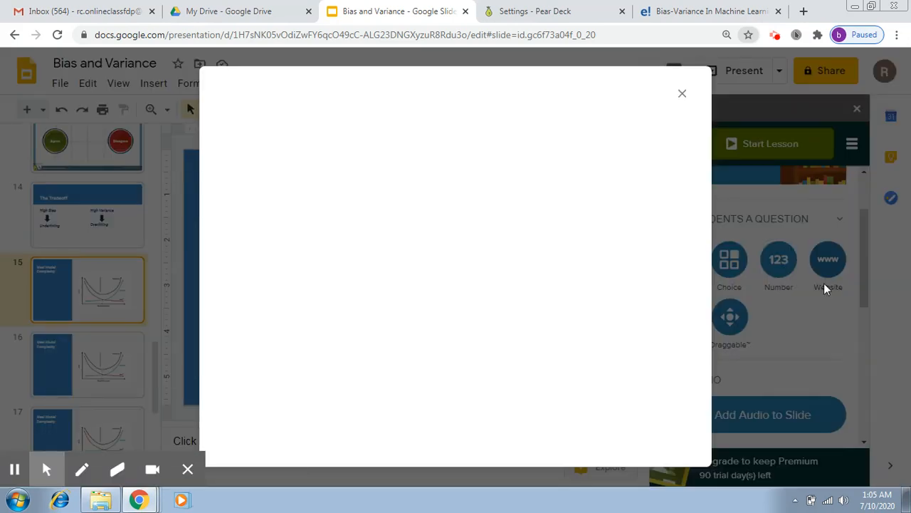
click(827, 263)
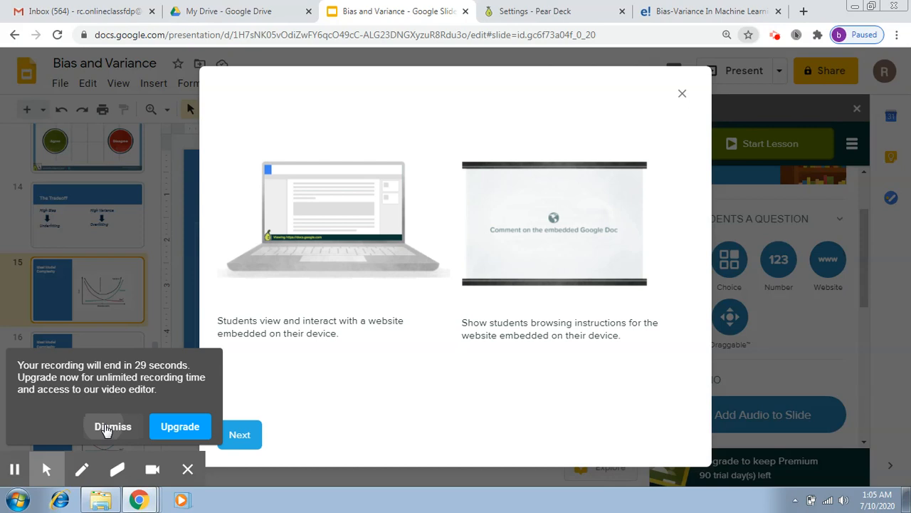
click(240, 435)
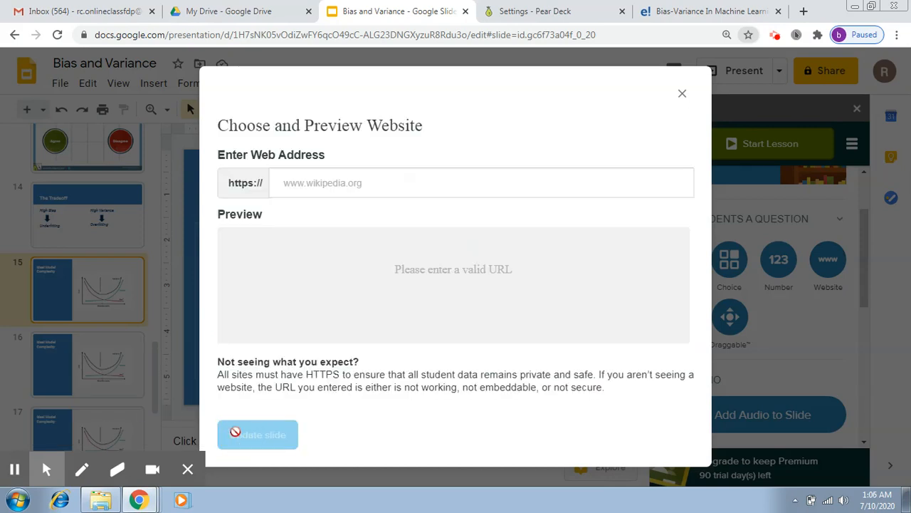
click(482, 183)
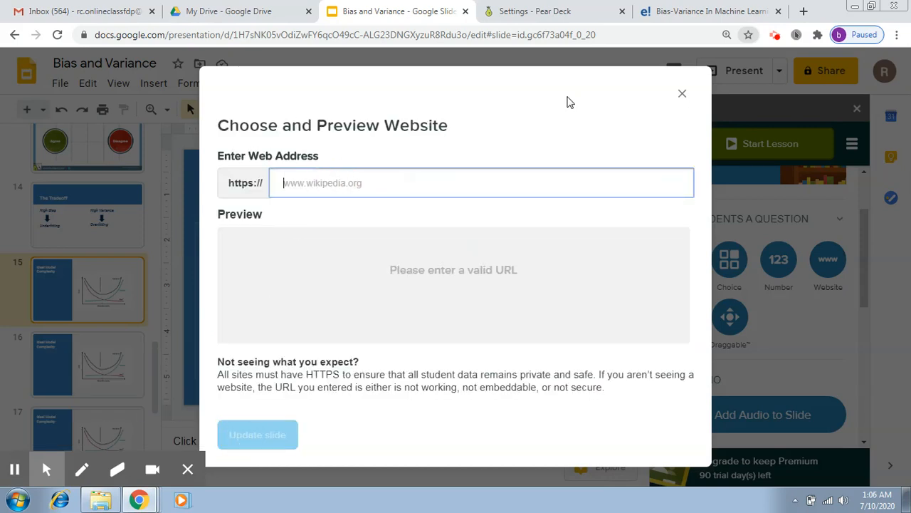
click(705, 11)
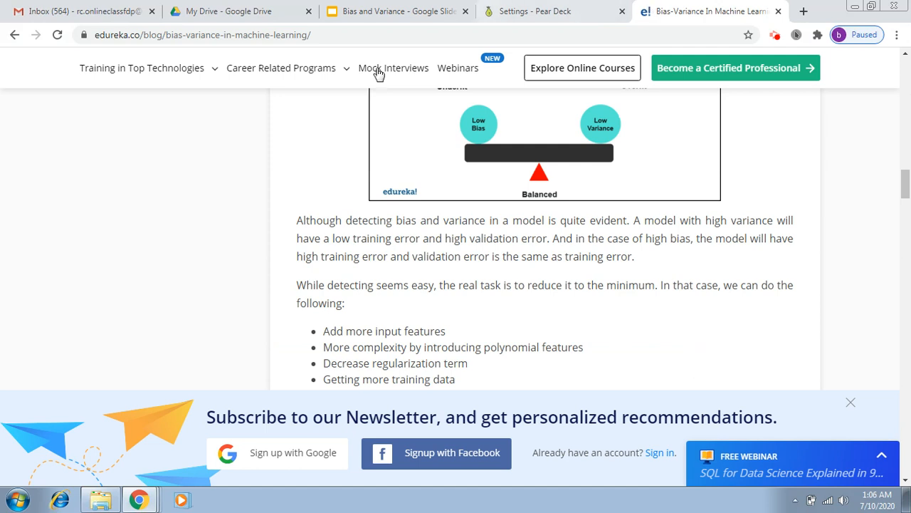
click(202, 34)
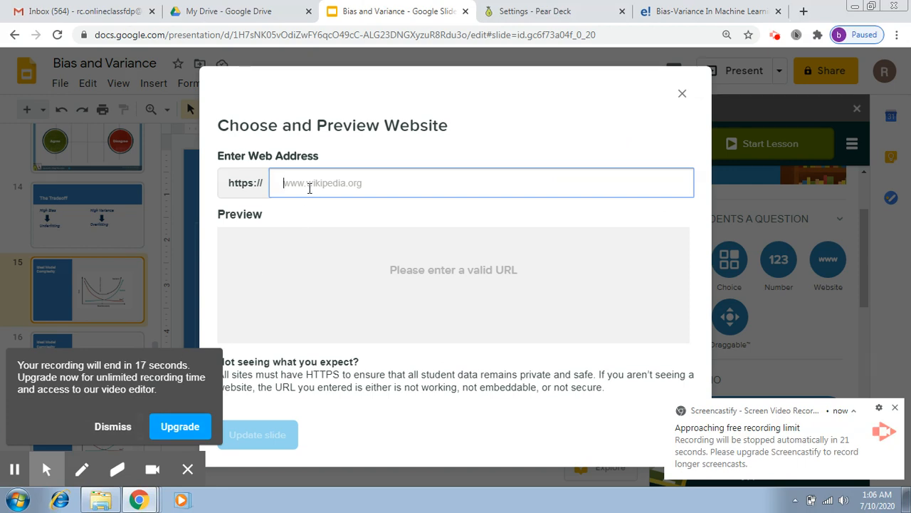
text(www.edureka.co/blog/bias-variance-in-machine-learning/)
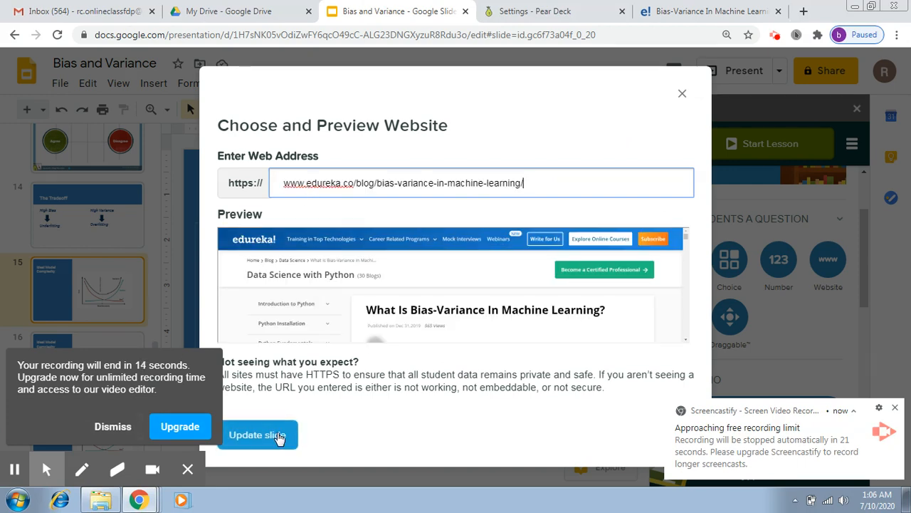
click(259, 436)
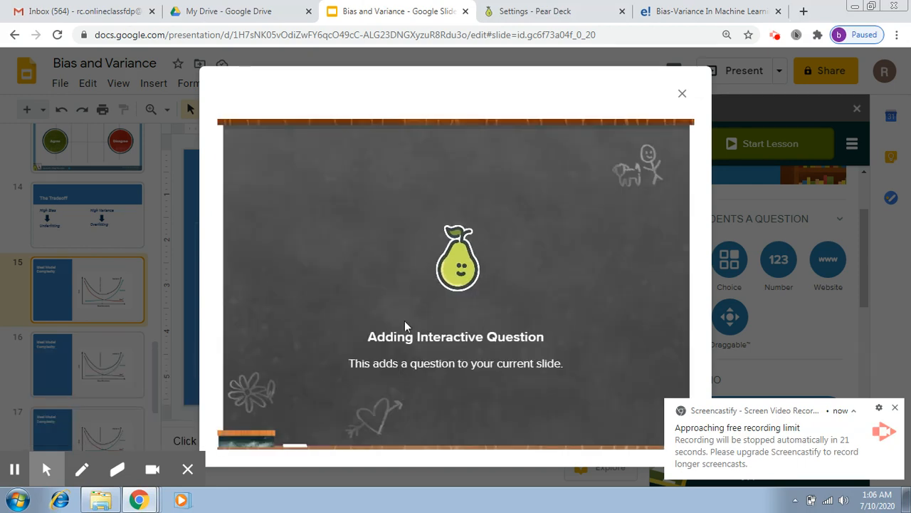
click(680, 94)
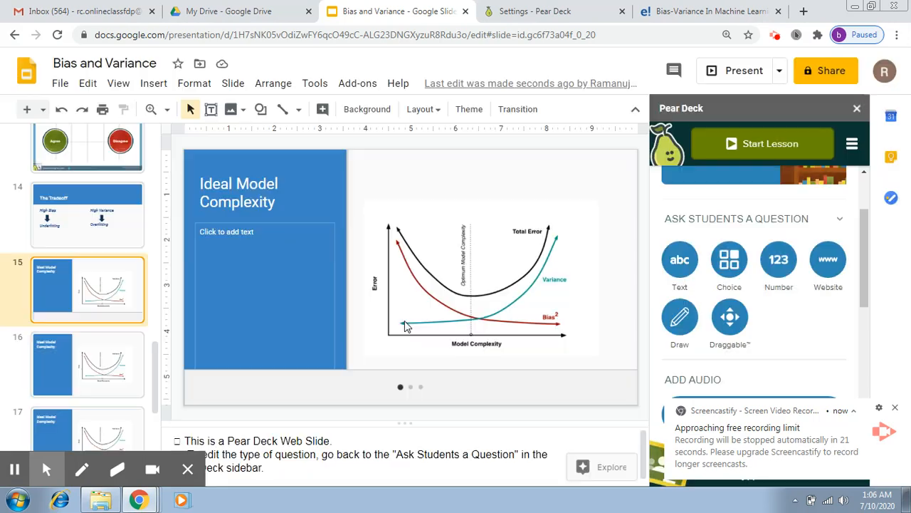